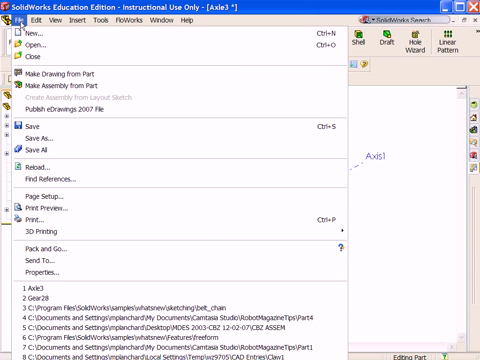
- Create a new empty assembly document (Assem1) from the New SolidWorks Document dialog
click(30, 36)
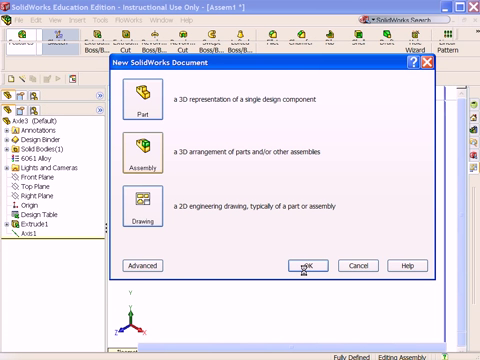
click(304, 264)
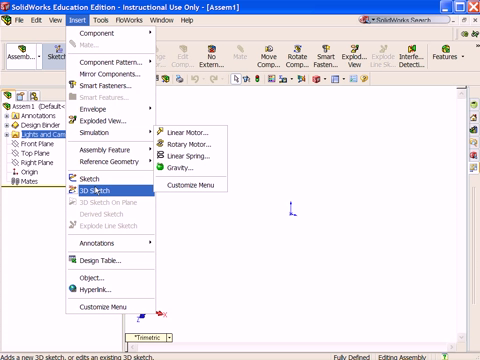
mouse_move(104, 160)
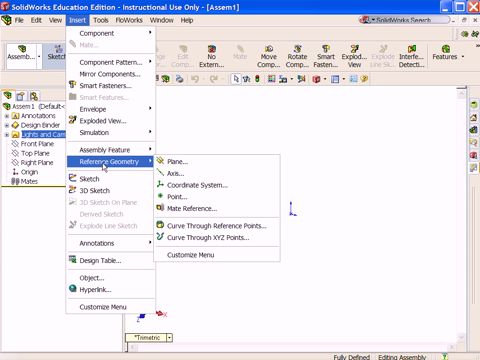
- Start a reference axis from Insert > Reference Geometry > Axis
click(176, 180)
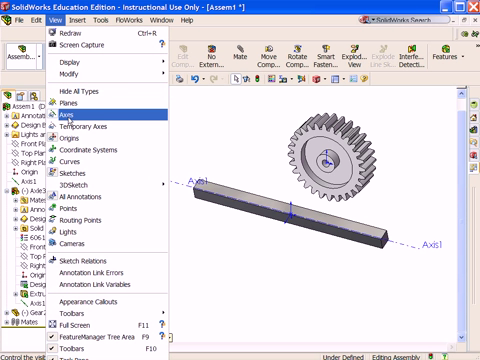
- Enable View > Axes so the axle and gear reference axes show
click(78, 118)
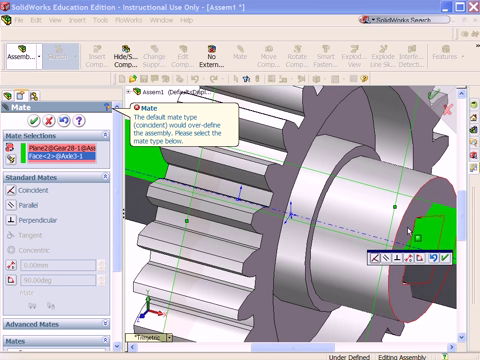
- Clear the mate selections, then pick the axle face and the gear's square-bore face via Select Other
right_click(400, 210)
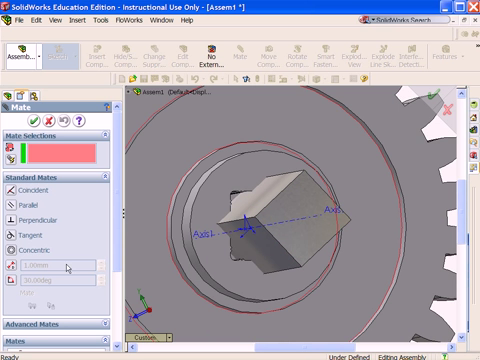
click(268, 204)
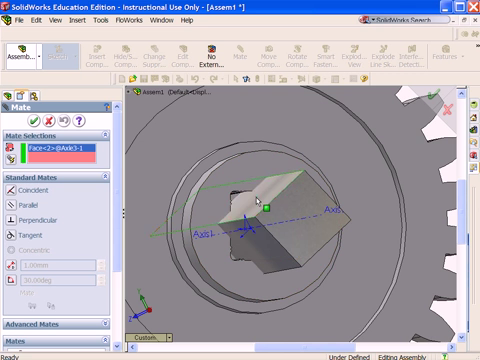
right_click(272, 200)
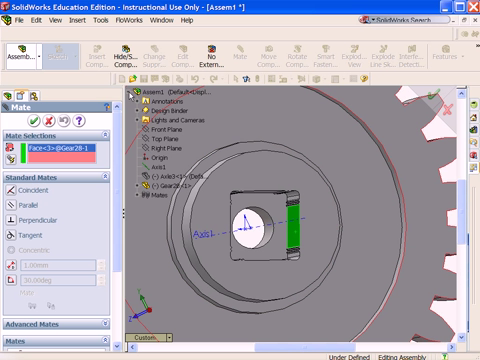
click(180, 184)
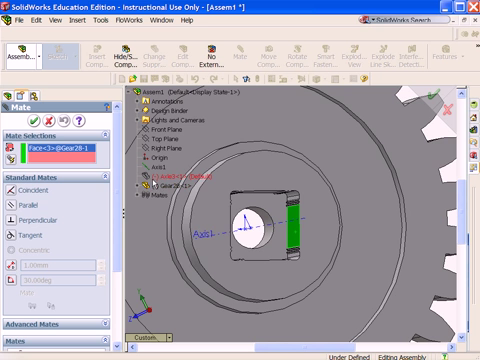